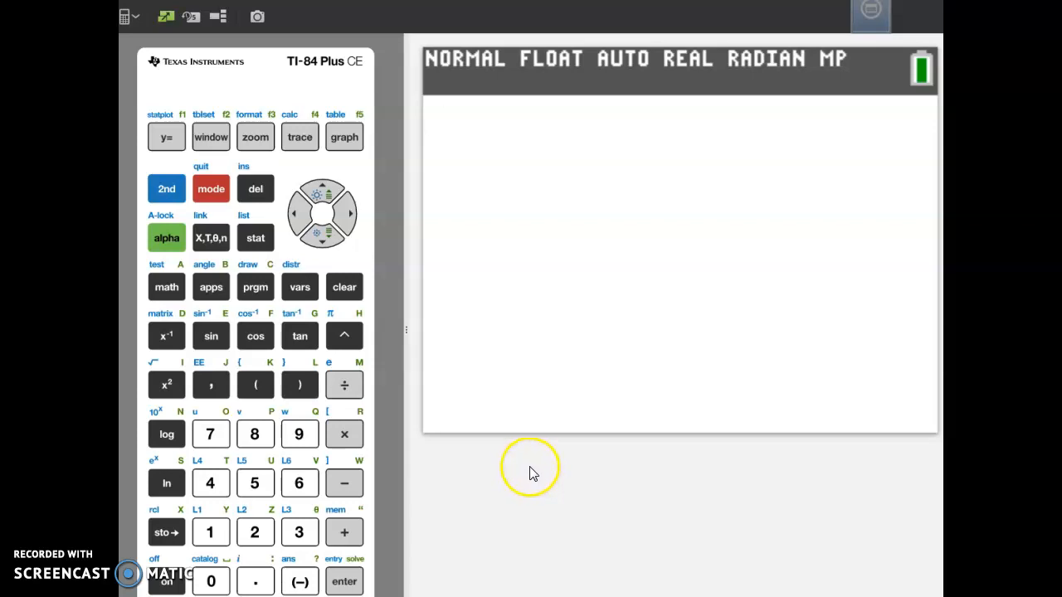
mouse_move(357, 381)
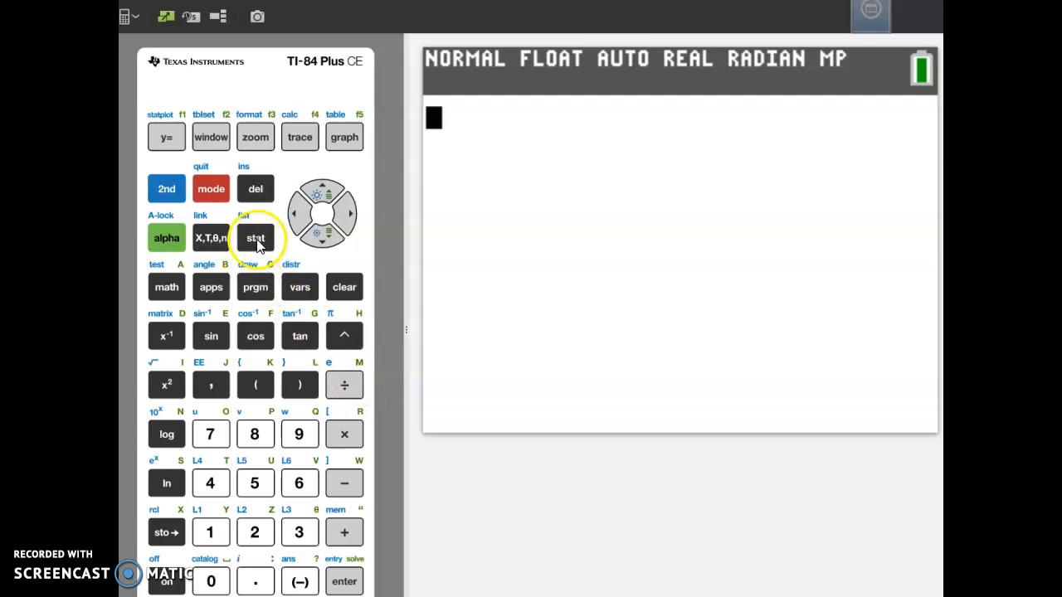
Bring up the STAT menu to reach the list editor
left_click(255, 239)
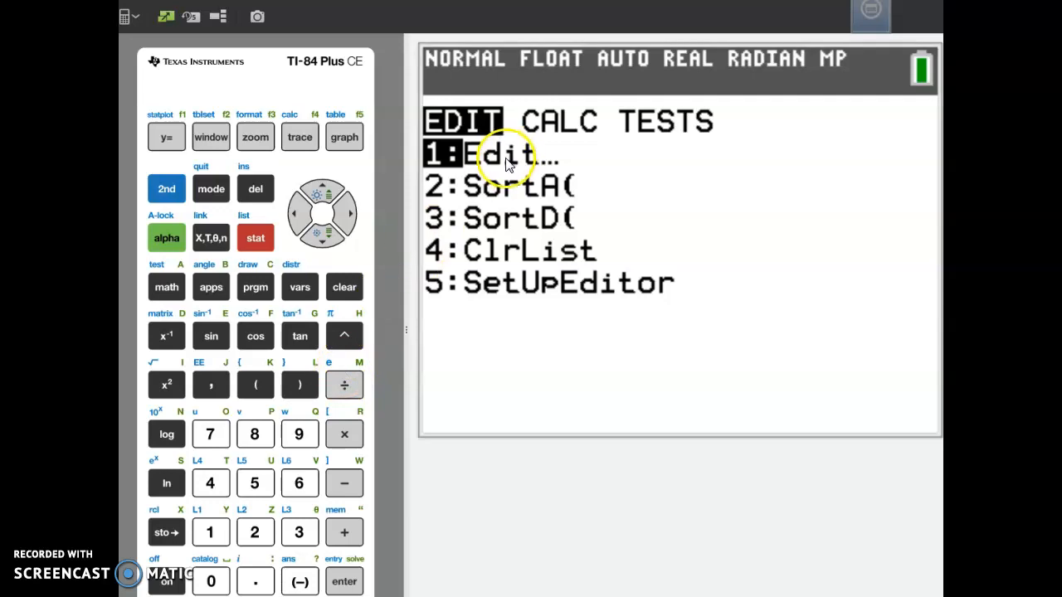
mouse_move(355, 554)
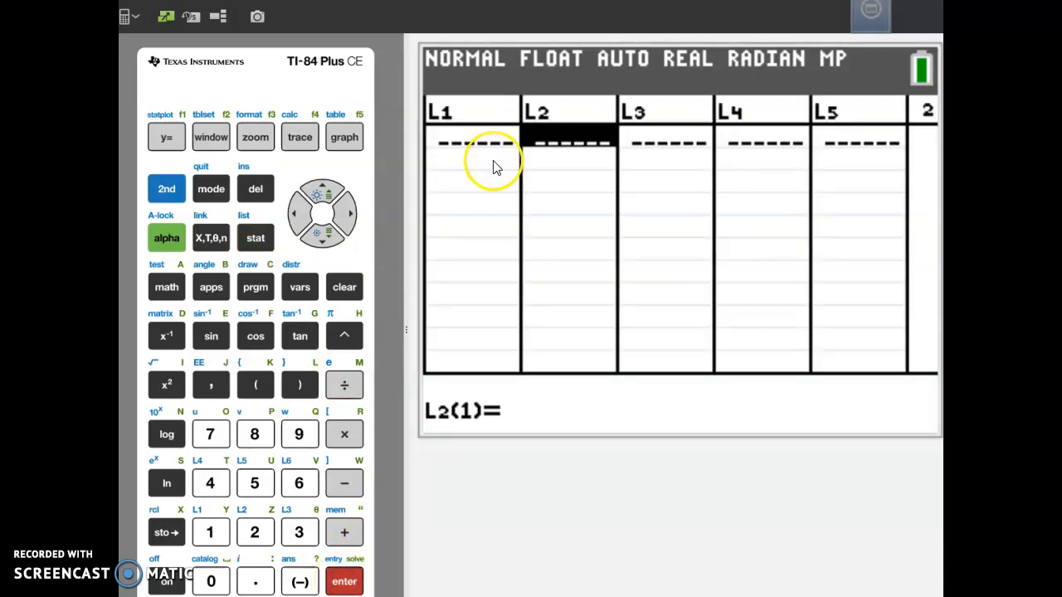
mouse_move(485, 113)
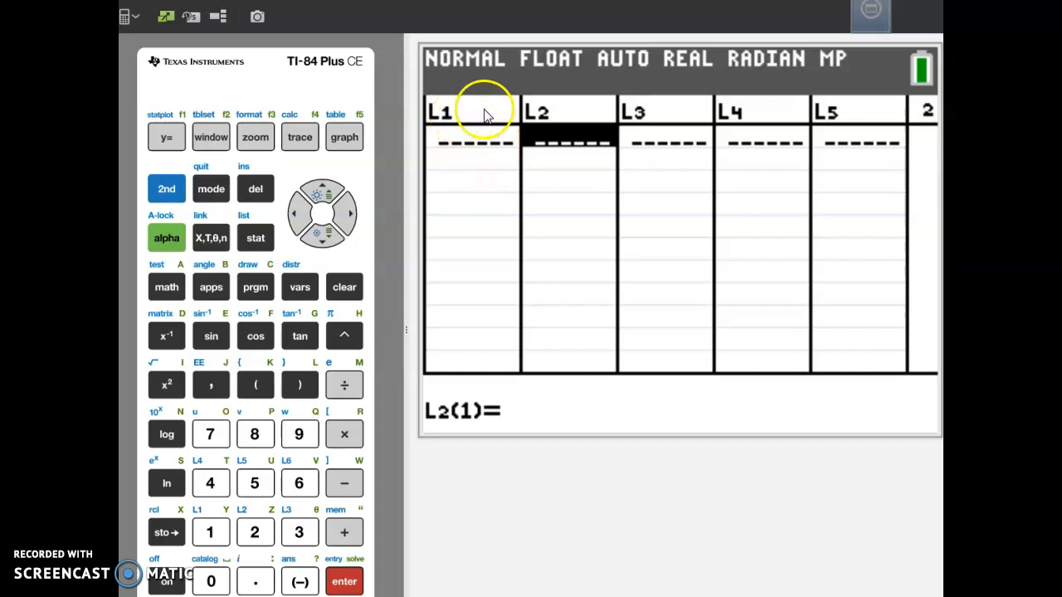
mouse_move(622, 164)
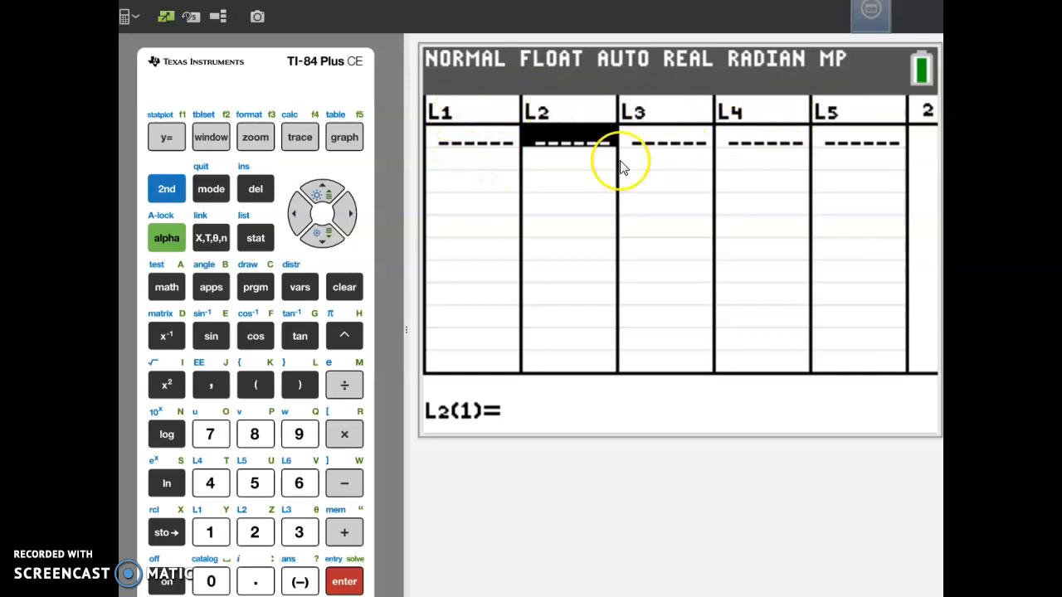
mouse_move(385, 269)
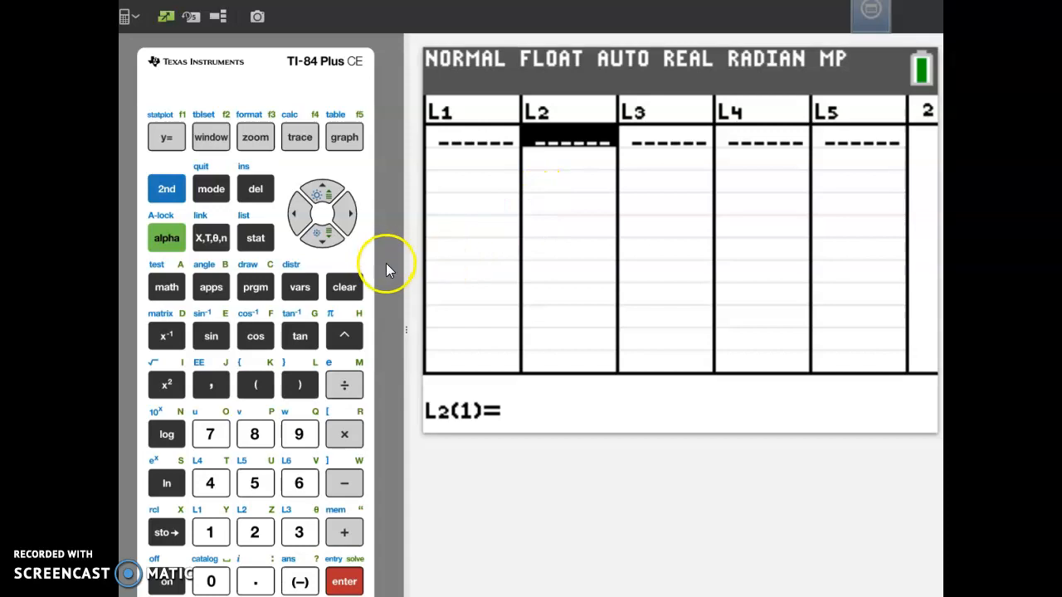
mouse_move(299, 219)
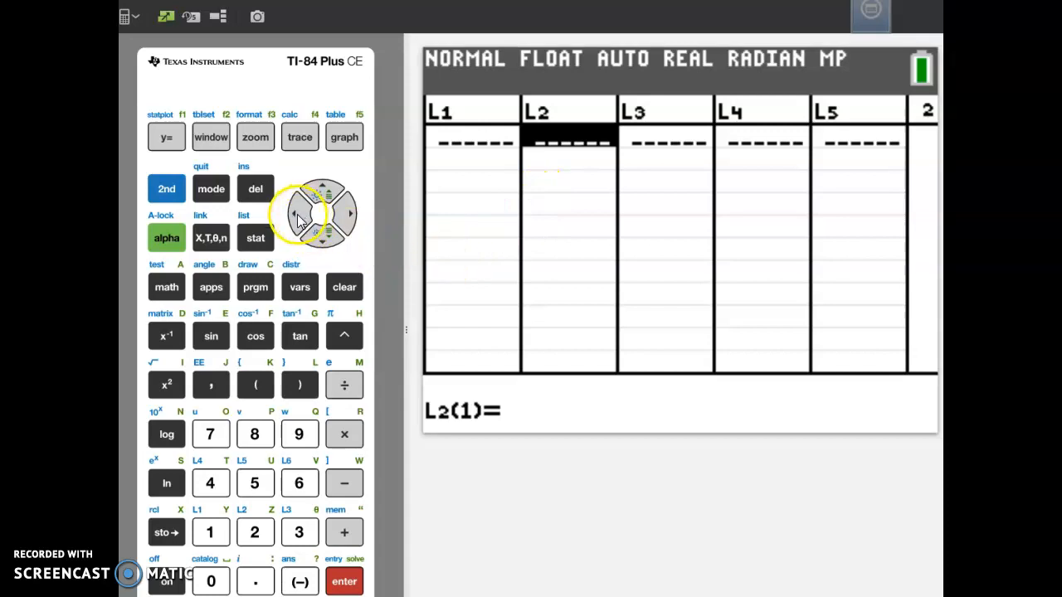
Enter 5, -2, 9 and 15 as the first four values of L1
left_click(295, 213)
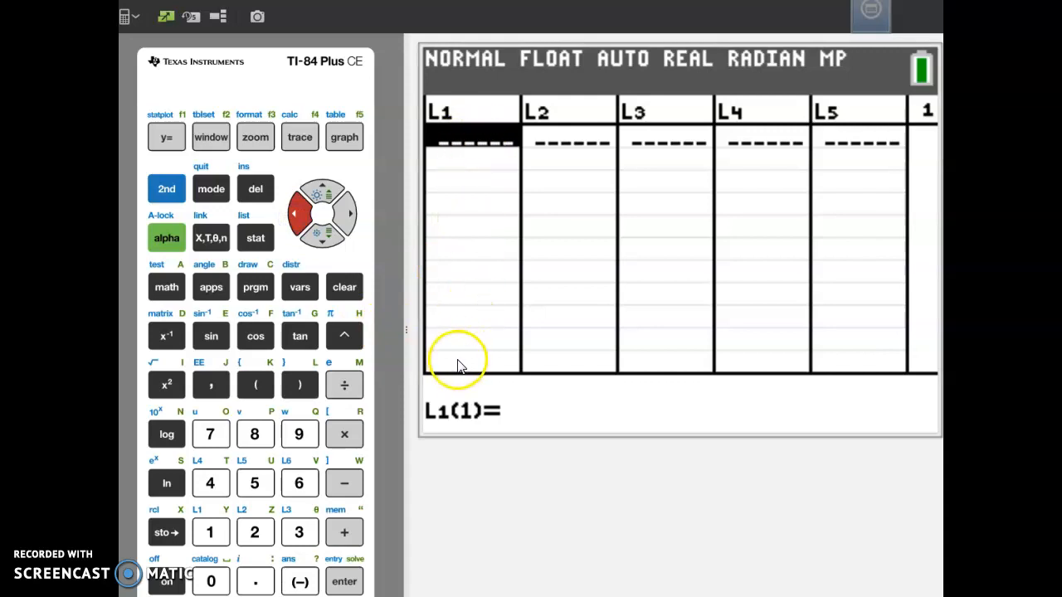
mouse_move(378, 458)
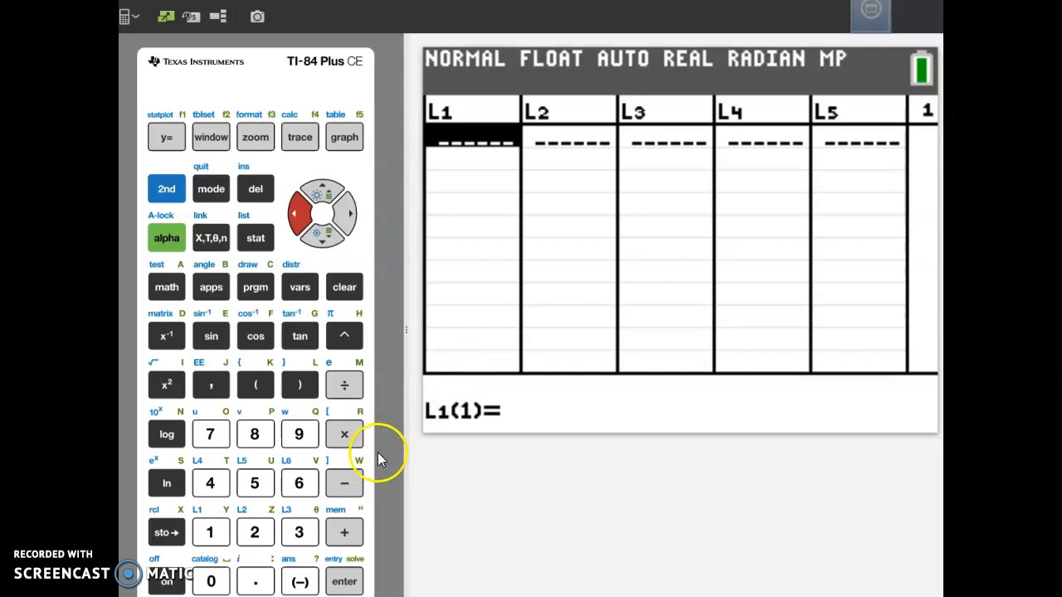
left_click(256, 483)
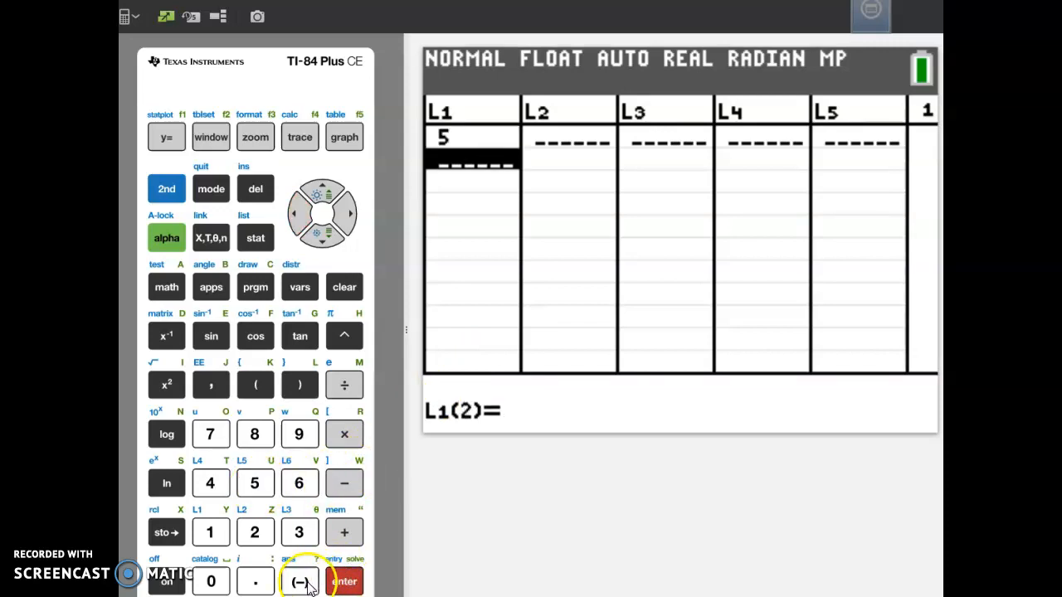
left_click(343, 581)
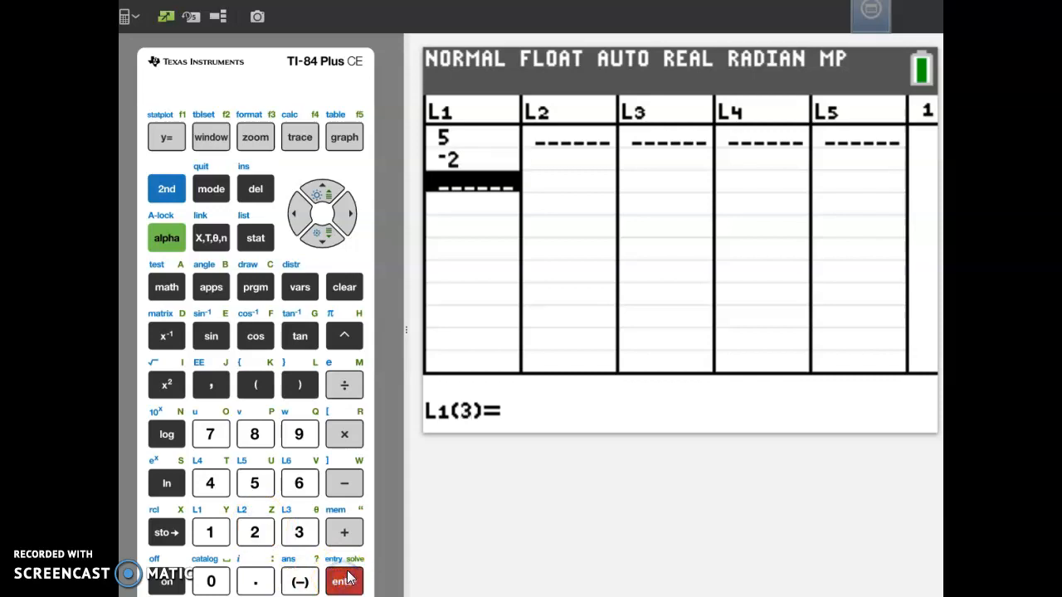
left_click(343, 580)
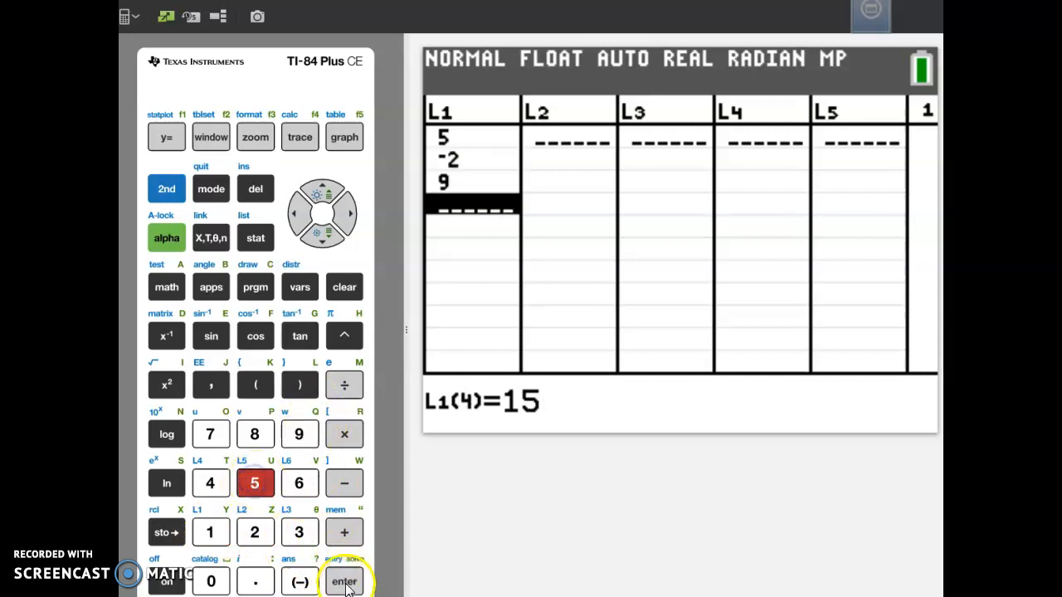
left_click(344, 581)
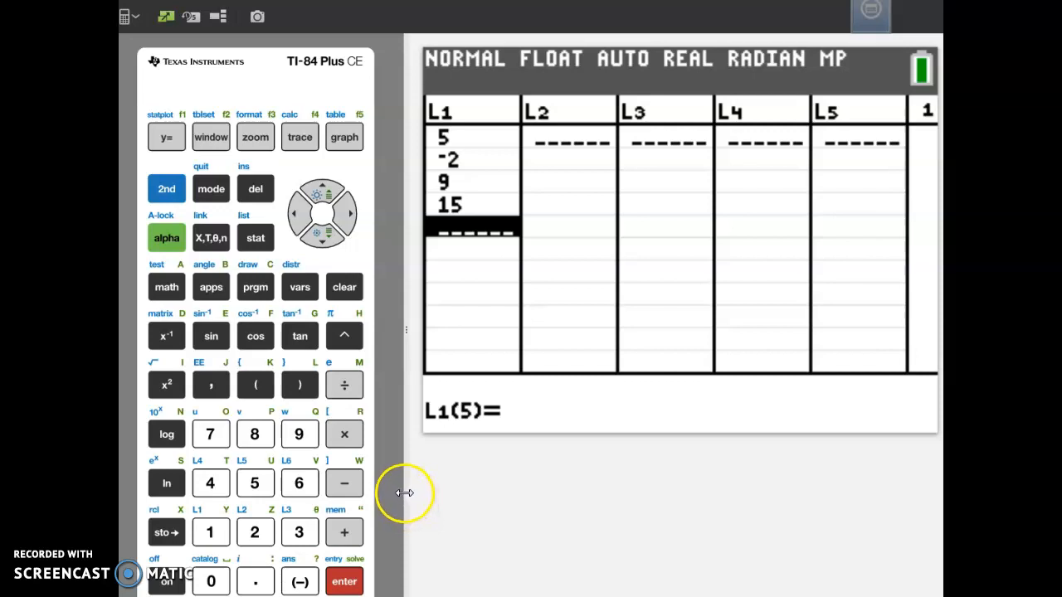
mouse_move(379, 226)
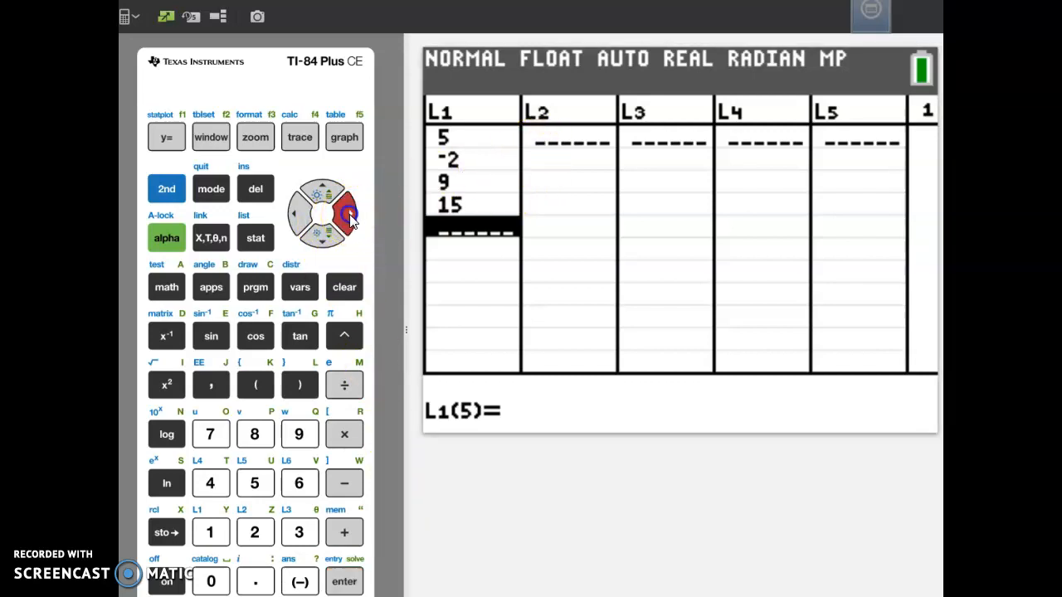
Enter 7, -2, 6 and 15 as the first four values of L2
left_click(346, 212)
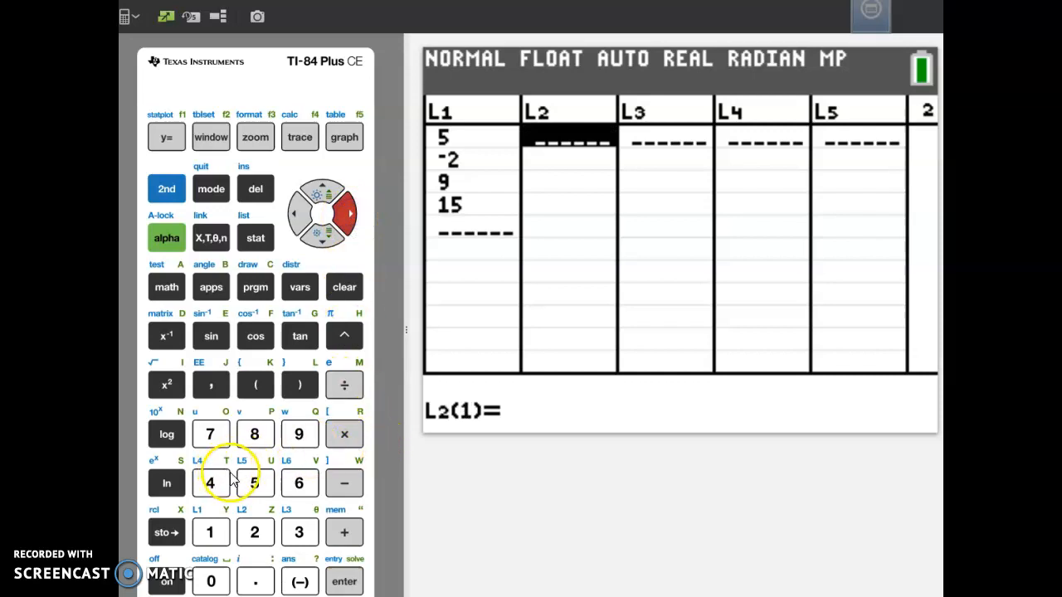
mouse_move(215, 444)
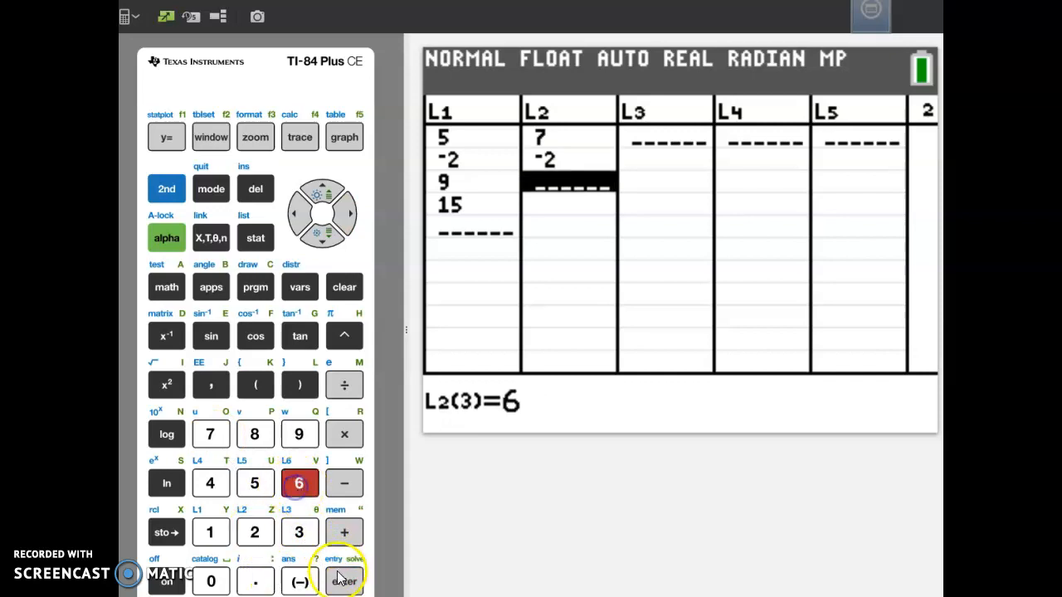
left_click(345, 580)
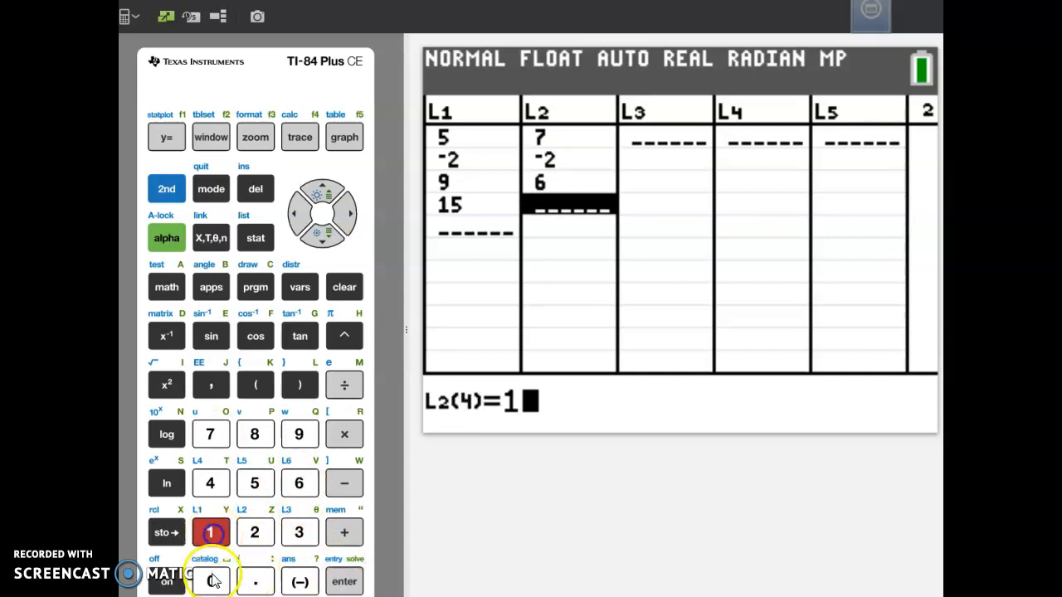
left_click(343, 580)
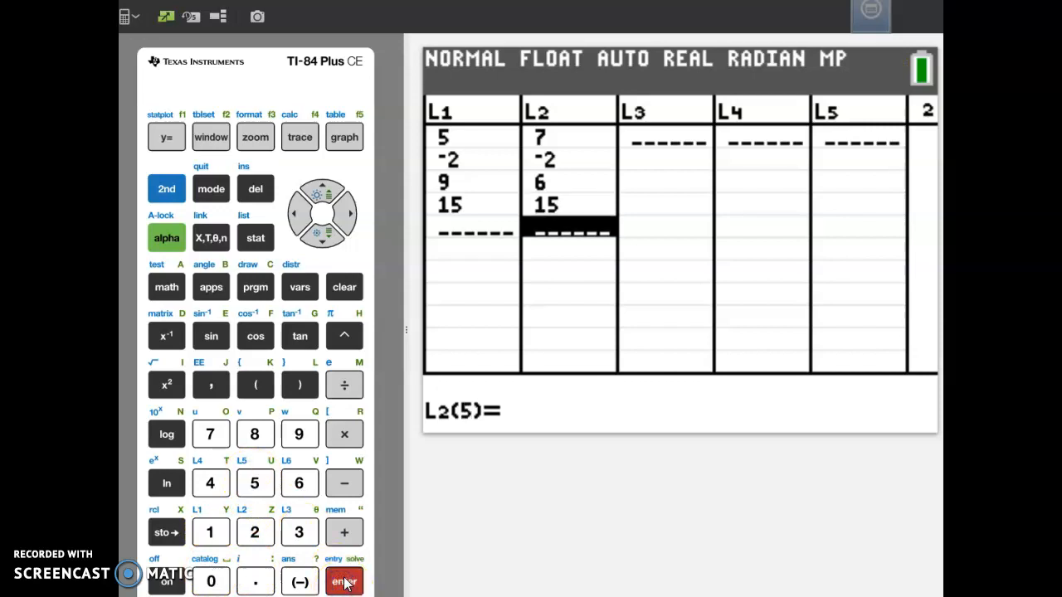
mouse_move(346, 577)
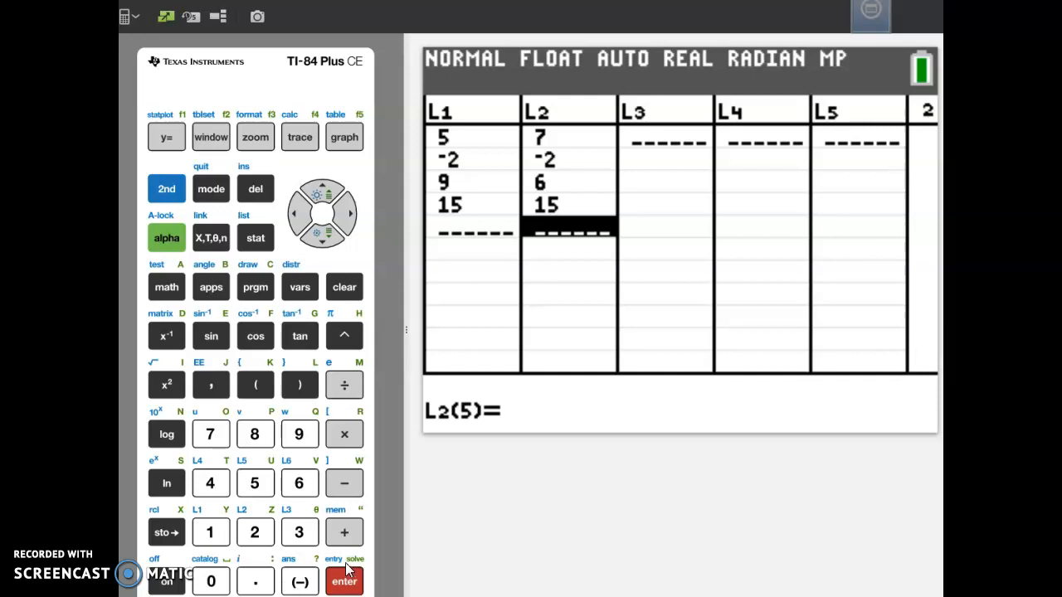
mouse_move(323, 196)
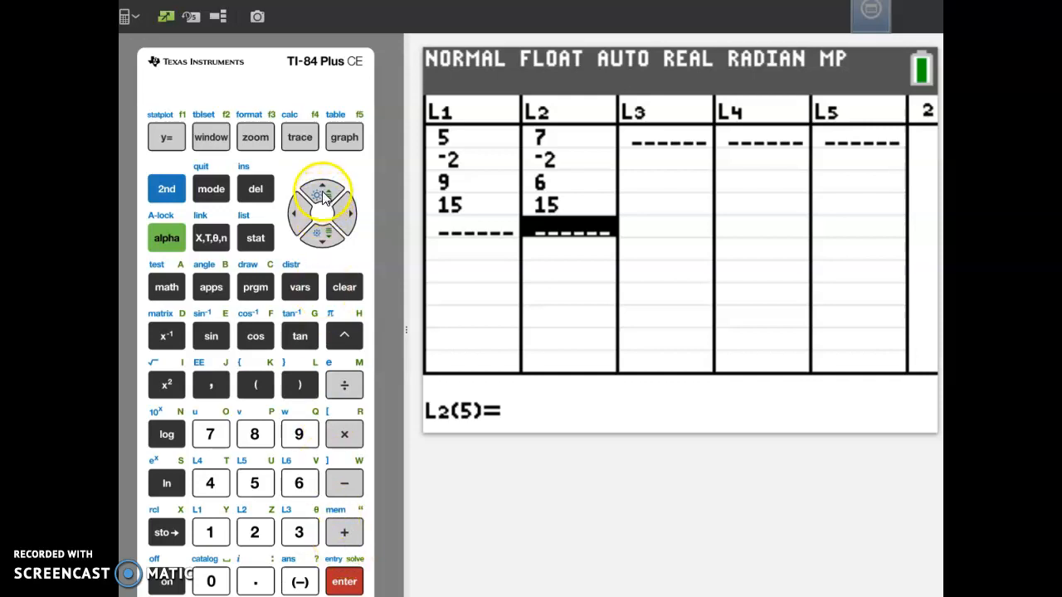
Replace the 15 in L2(4) with 105
left_click(323, 182)
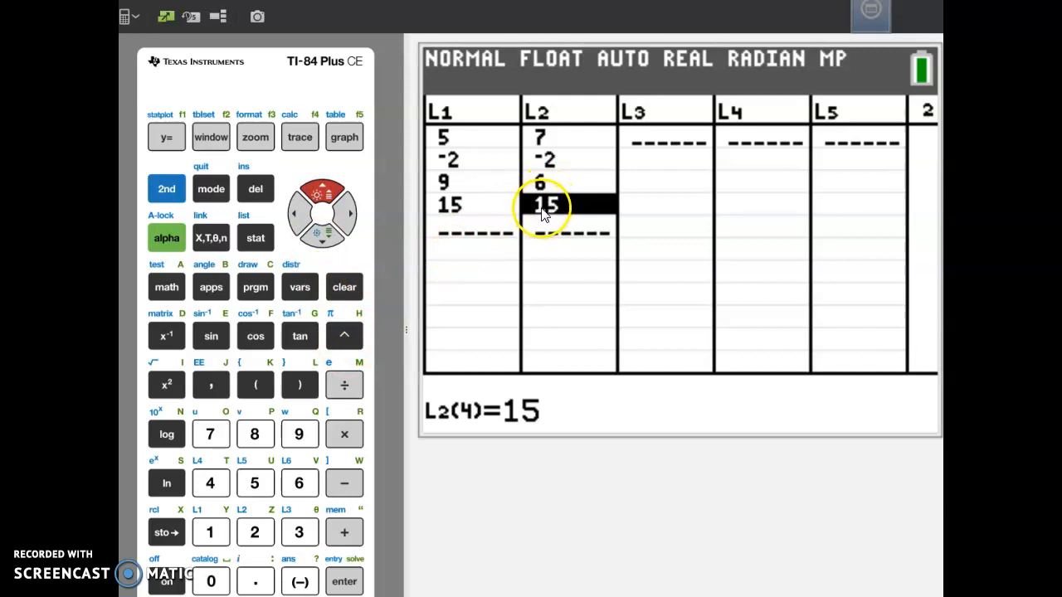
left_click(209, 530)
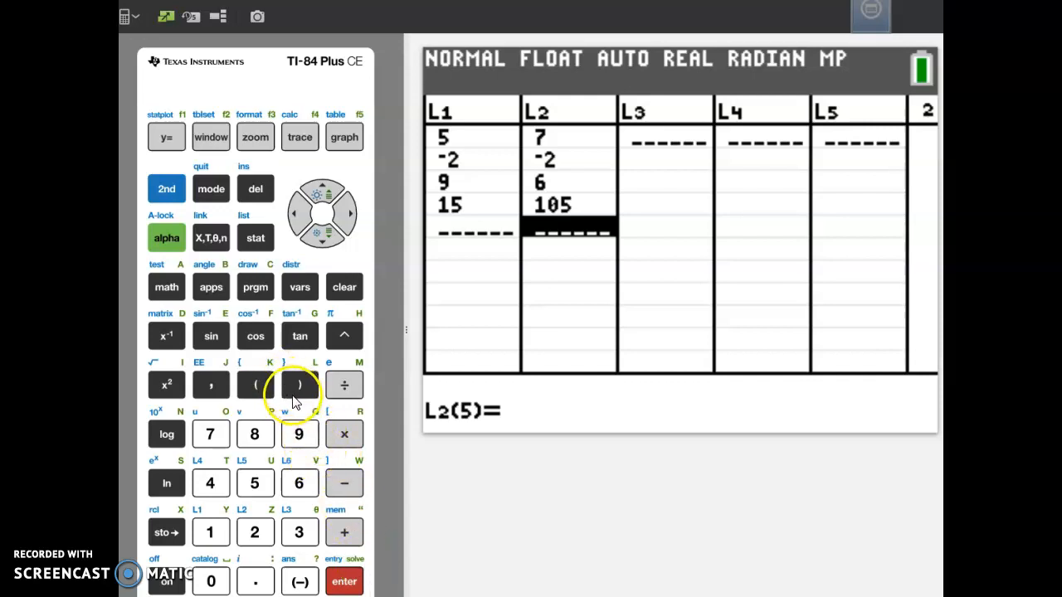
mouse_move(322, 196)
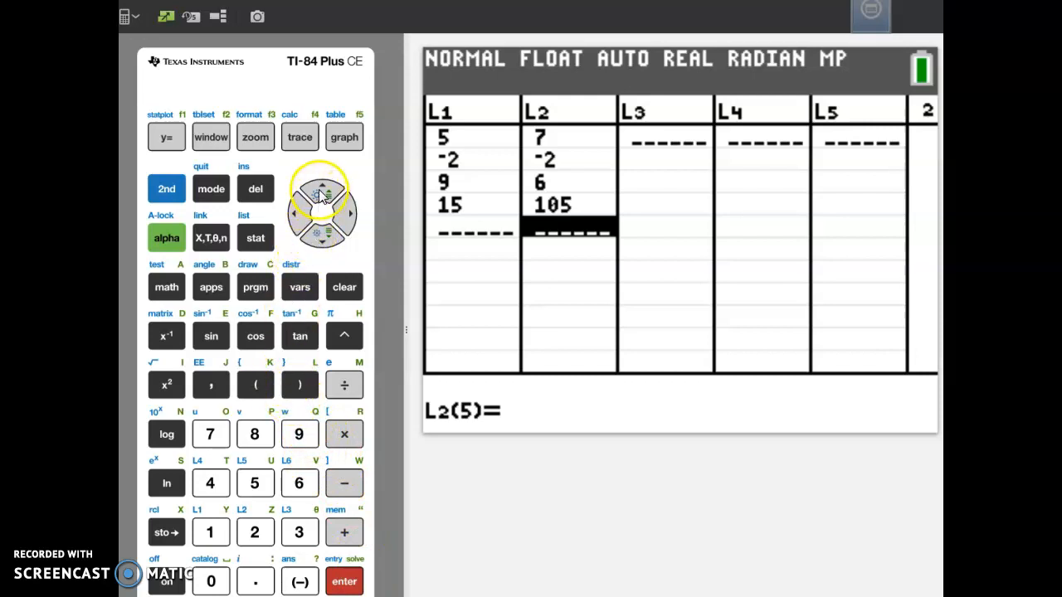
Delete the 6 from L2, leaving 7, -2, 105
left_click(322, 184)
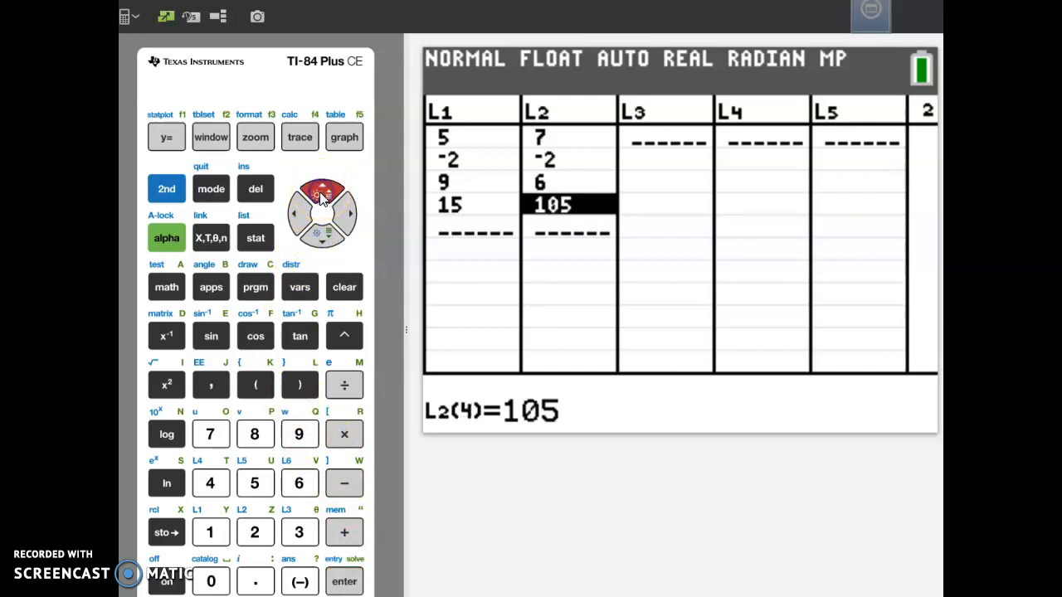
left_click(322, 180)
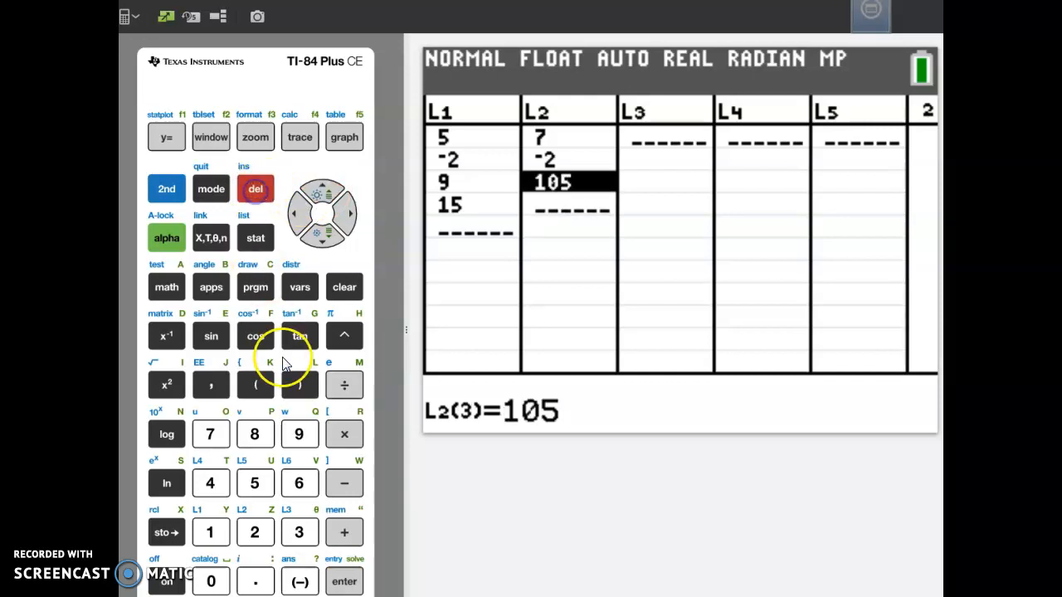
mouse_move(295, 380)
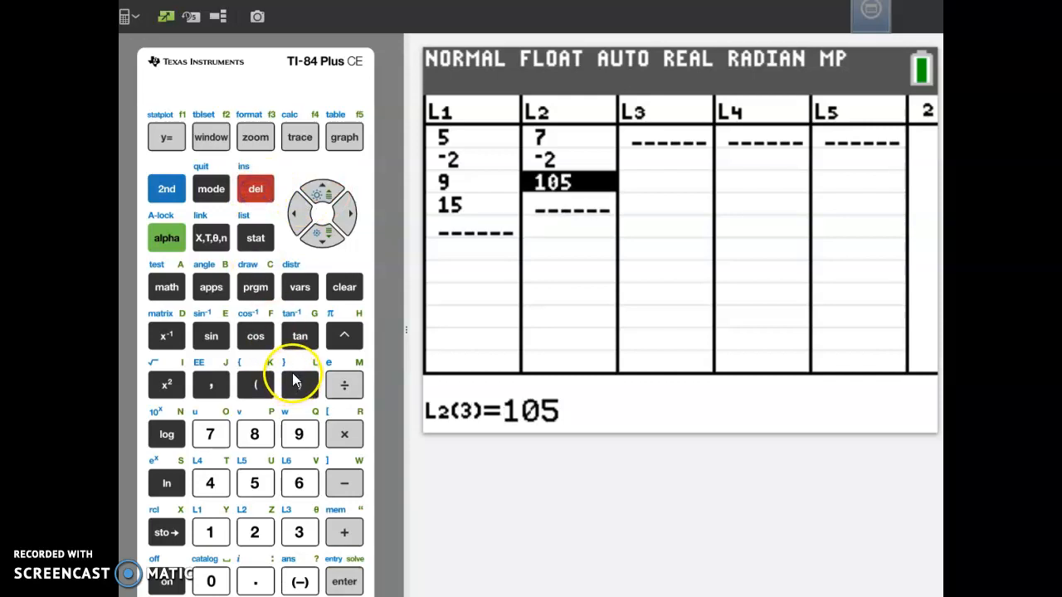
mouse_move(473, 395)
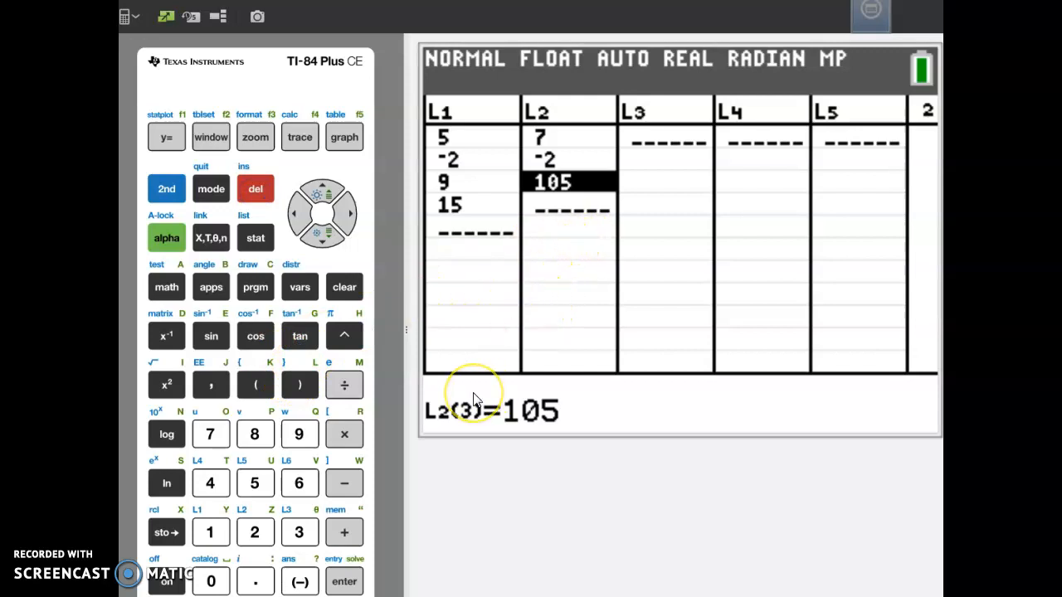
mouse_move(423, 348)
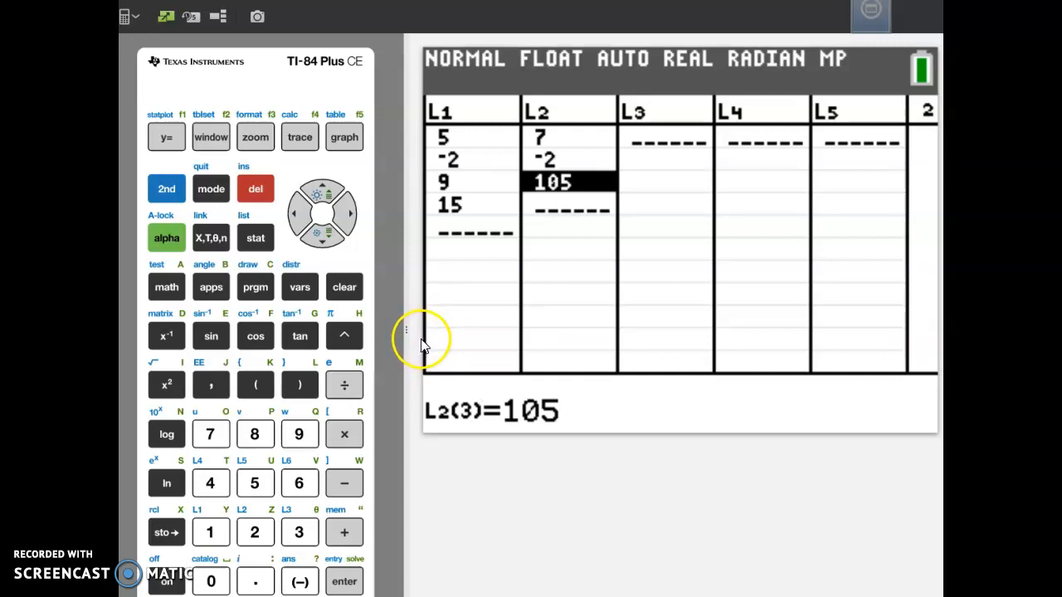
mouse_move(394, 390)
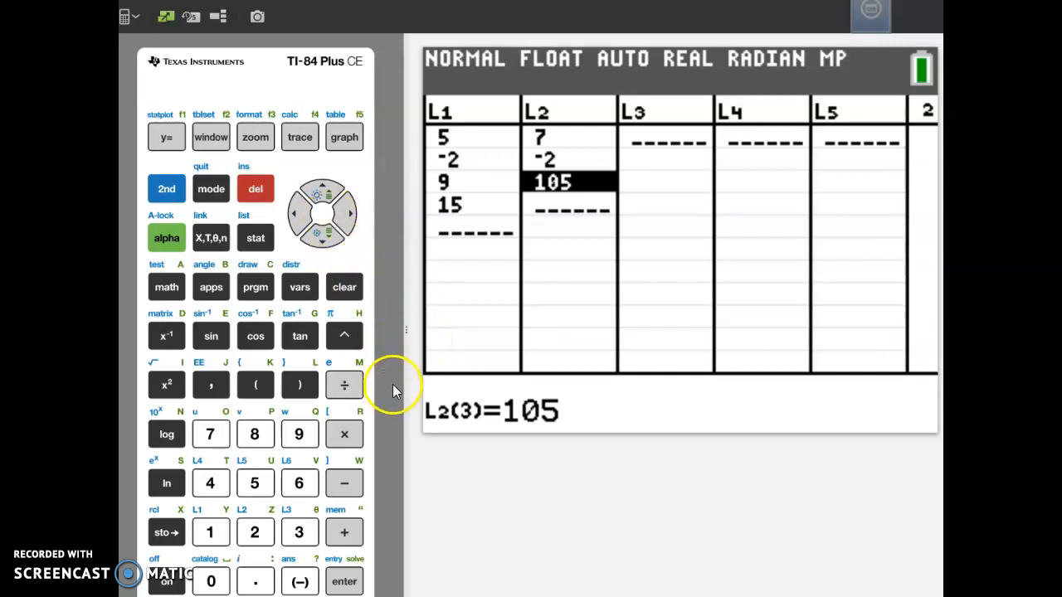
mouse_move(323, 196)
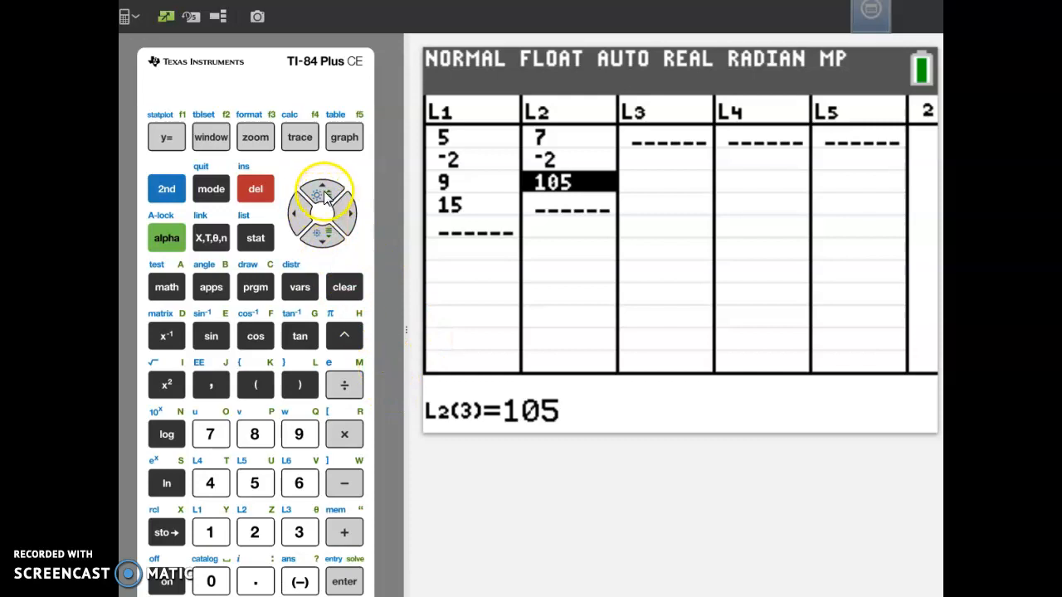
Select the L2 header and clear the whole list, leaving L1 as 5, -2, 9, 15
left_click(321, 186)
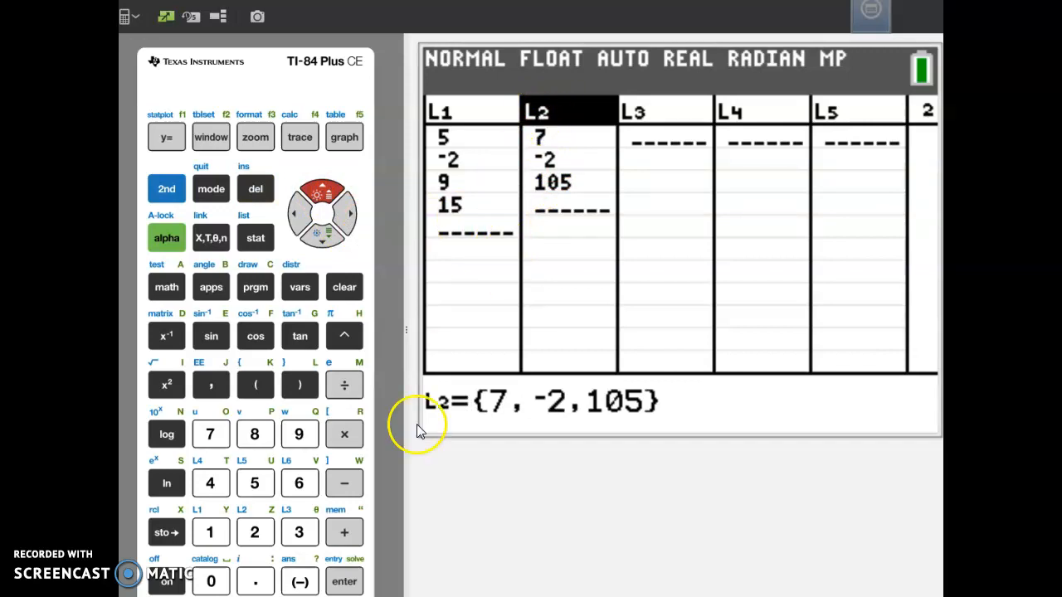
left_click(343, 581)
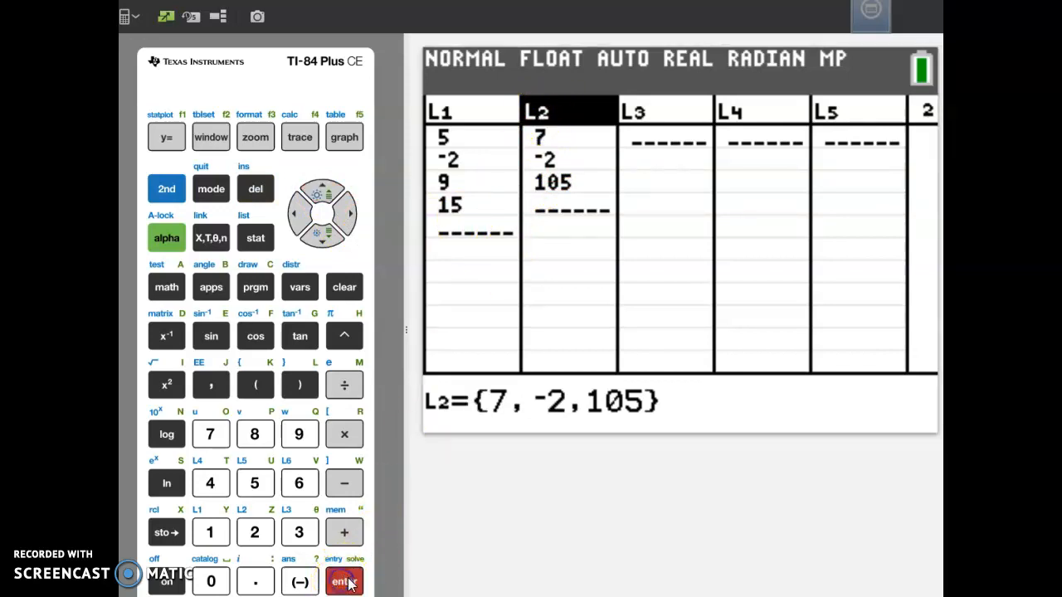
left_click(344, 580)
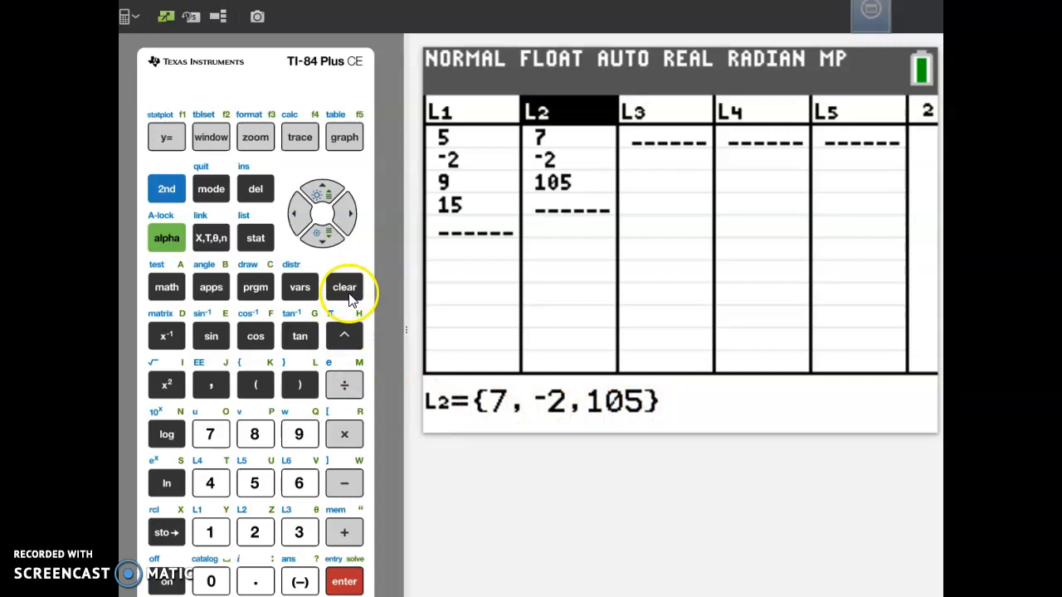
left_click(345, 287)
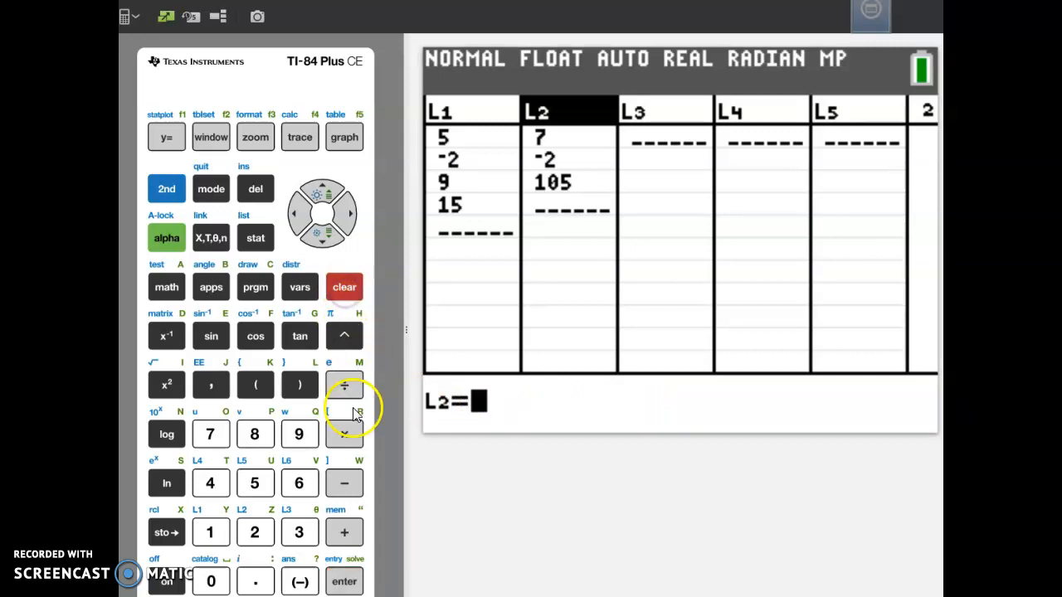
left_click(343, 287)
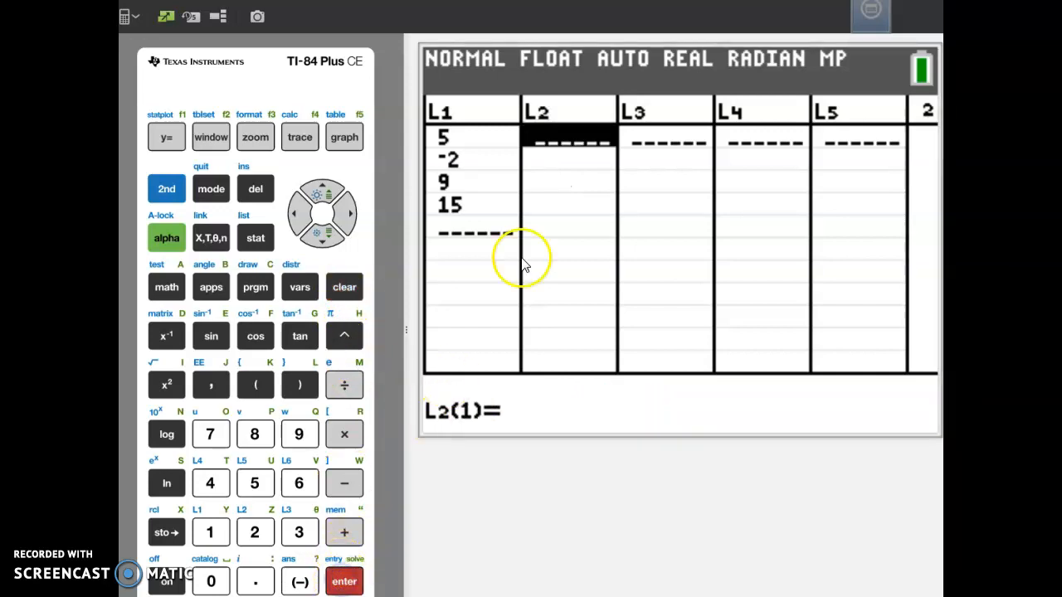
mouse_move(465, 478)
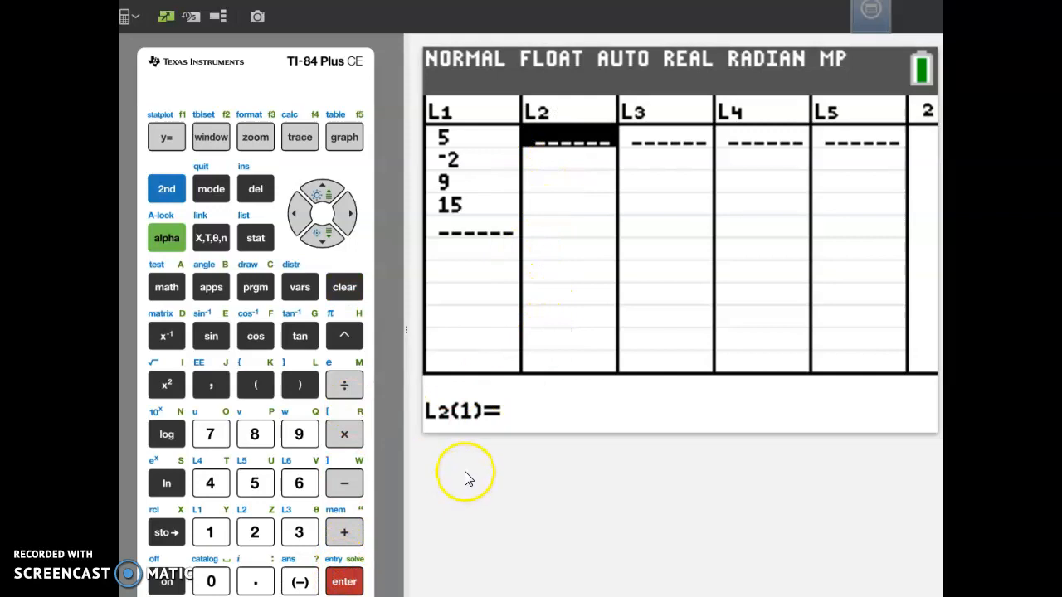
Select the L1 header and clear it so both lists are empty
left_click(295, 213)
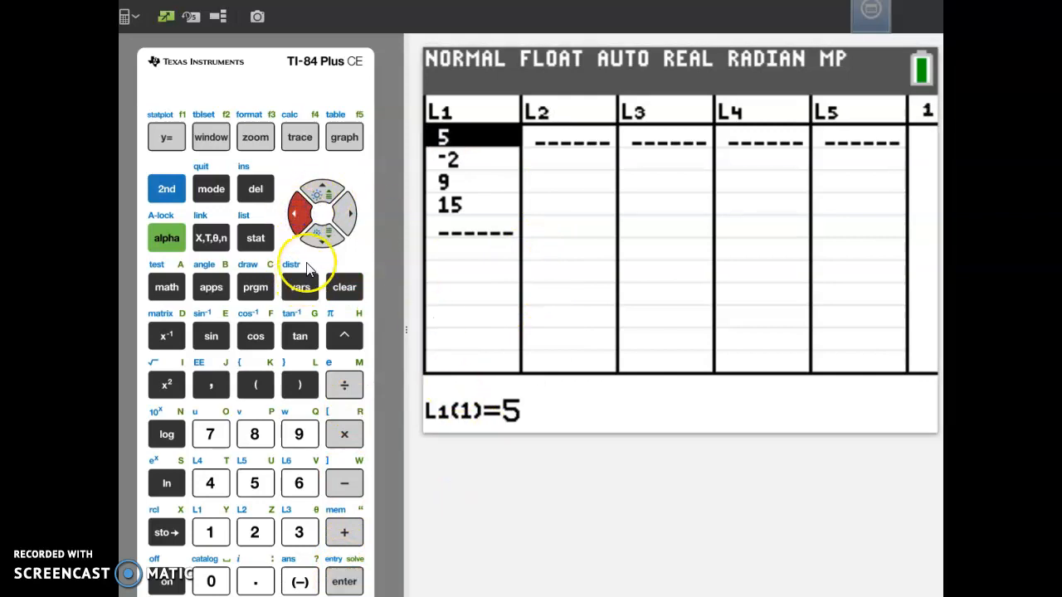
left_click(344, 580)
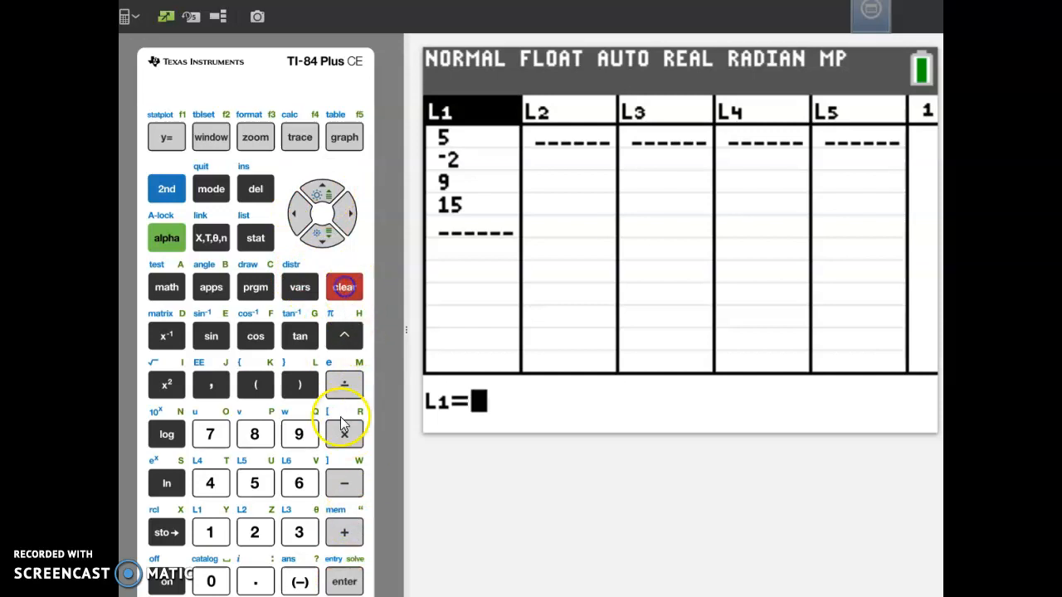
left_click(344, 287)
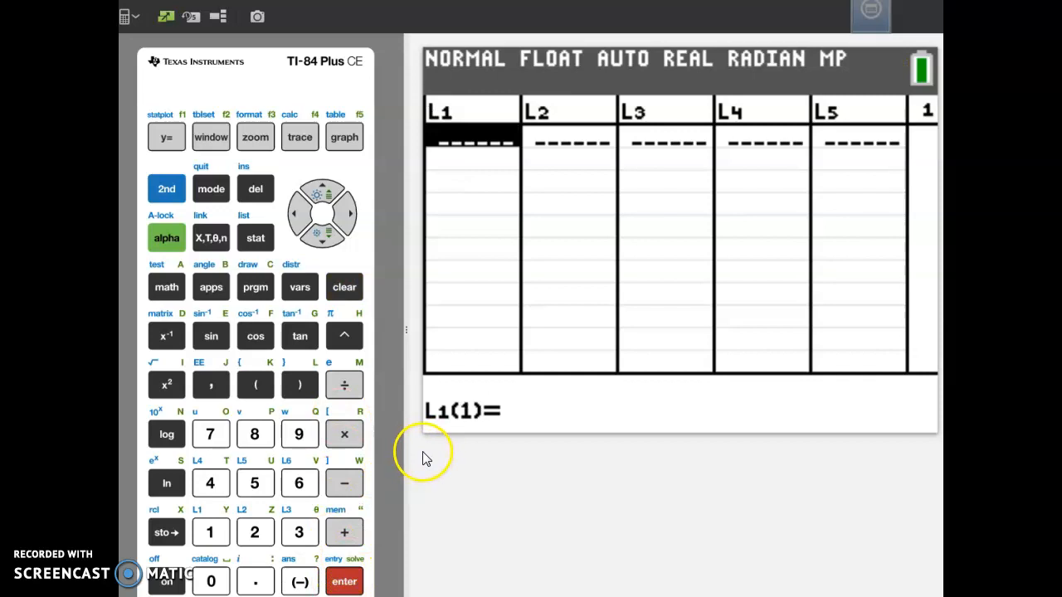
mouse_move(418, 445)
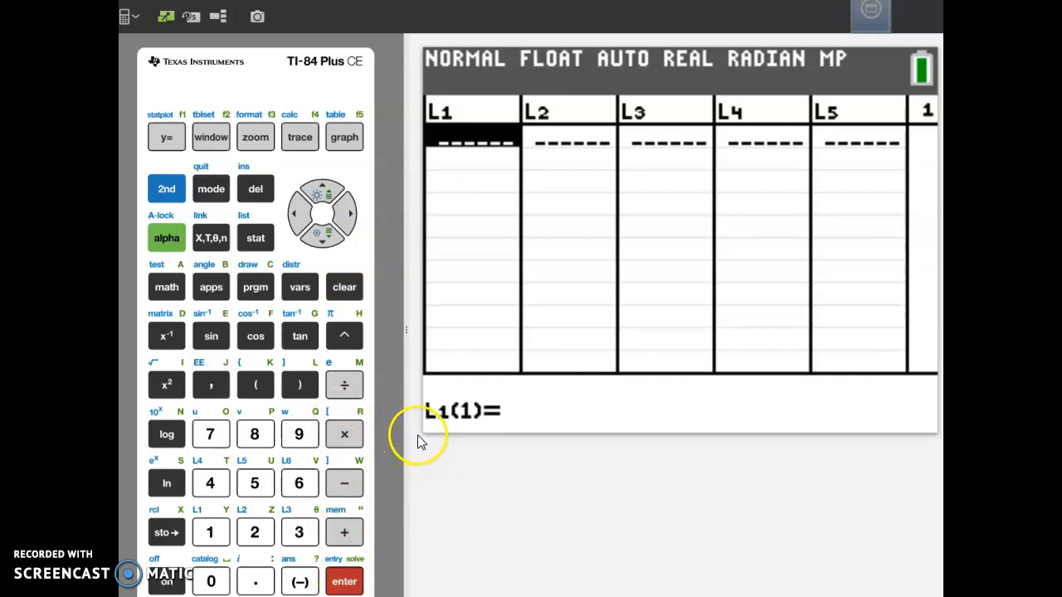
mouse_move(246, 265)
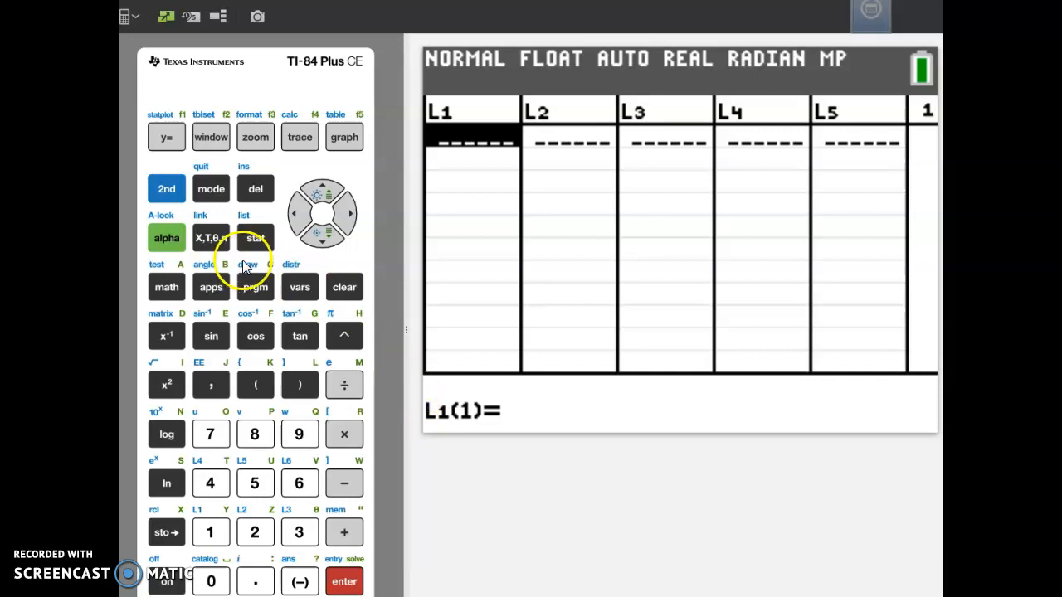